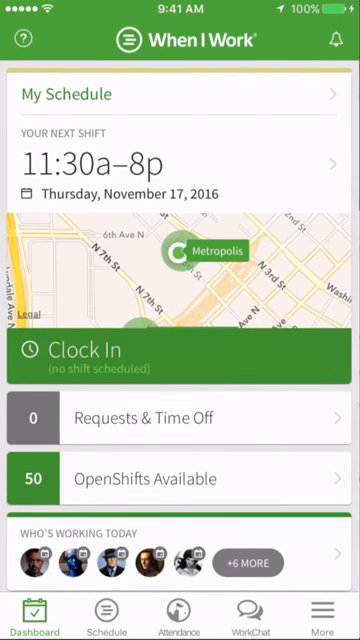
Step: Open the workplace's Positions list from the More toolbox
left_click(330, 610)
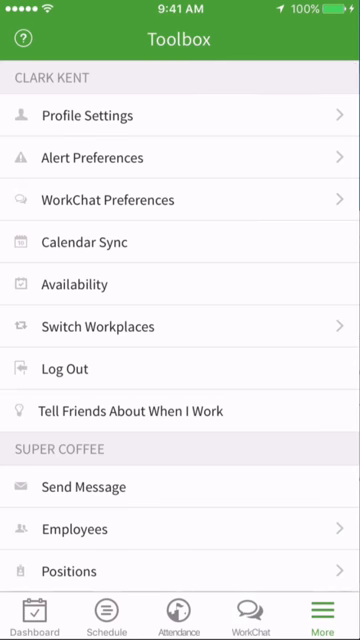
left_click(70, 571)
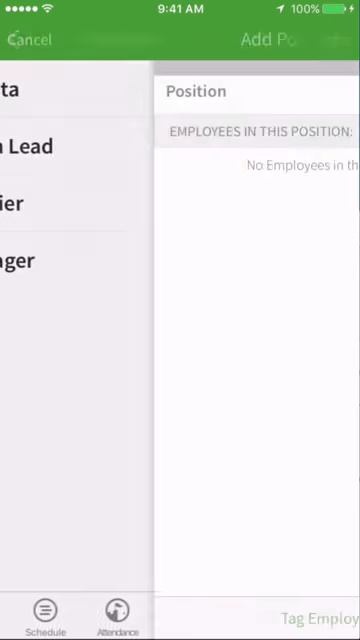
Step: Enter 'Kitchen' as the new position's name
type("K")
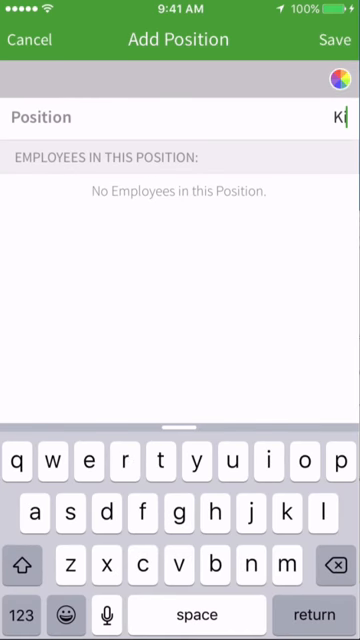
left_click(338, 82)
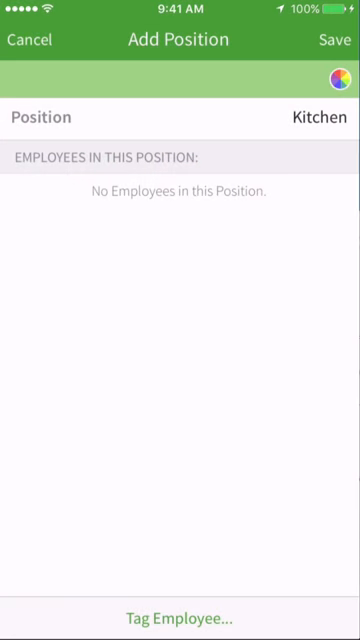
Step: Save the Kitchen position, confirm Save Changes, and return to Positions
left_click(30, 40)
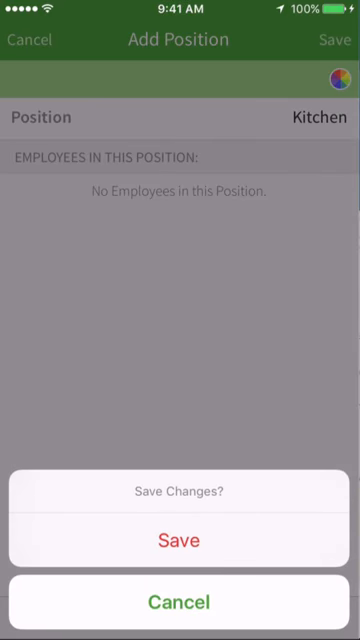
left_click(180, 540)
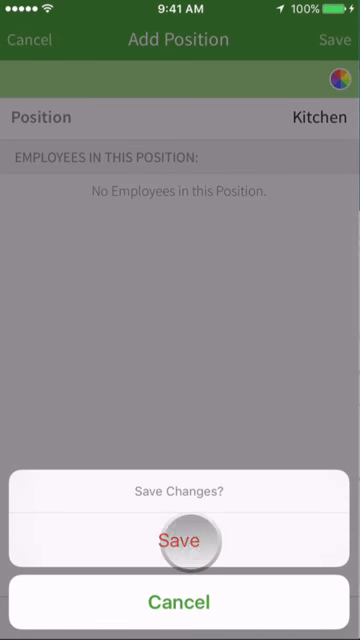
left_click(180, 539)
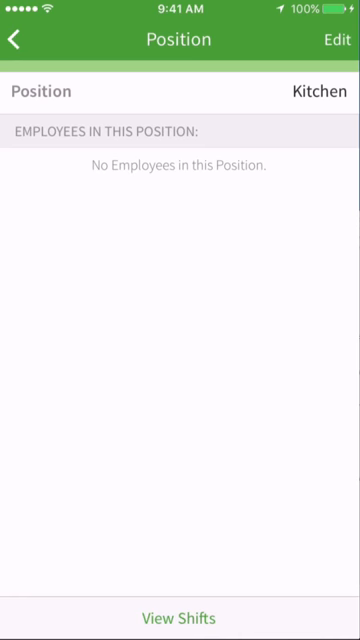
left_click(16, 39)
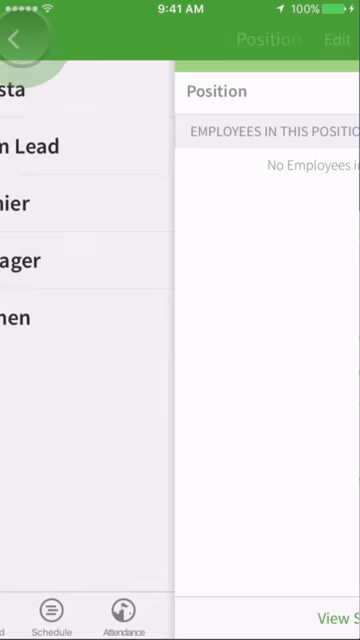